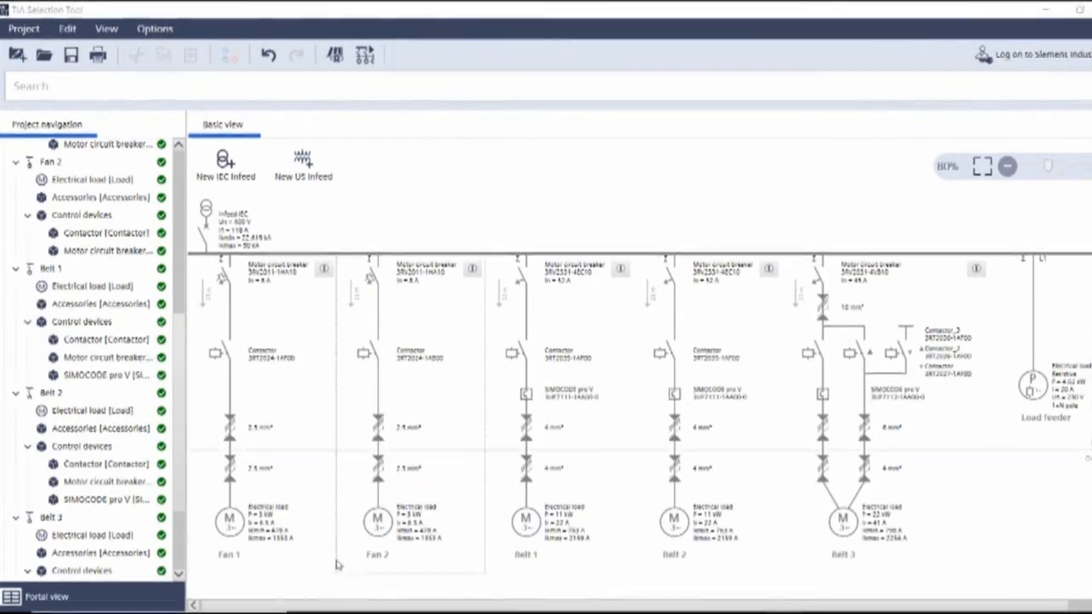
mouse_move(330, 359)
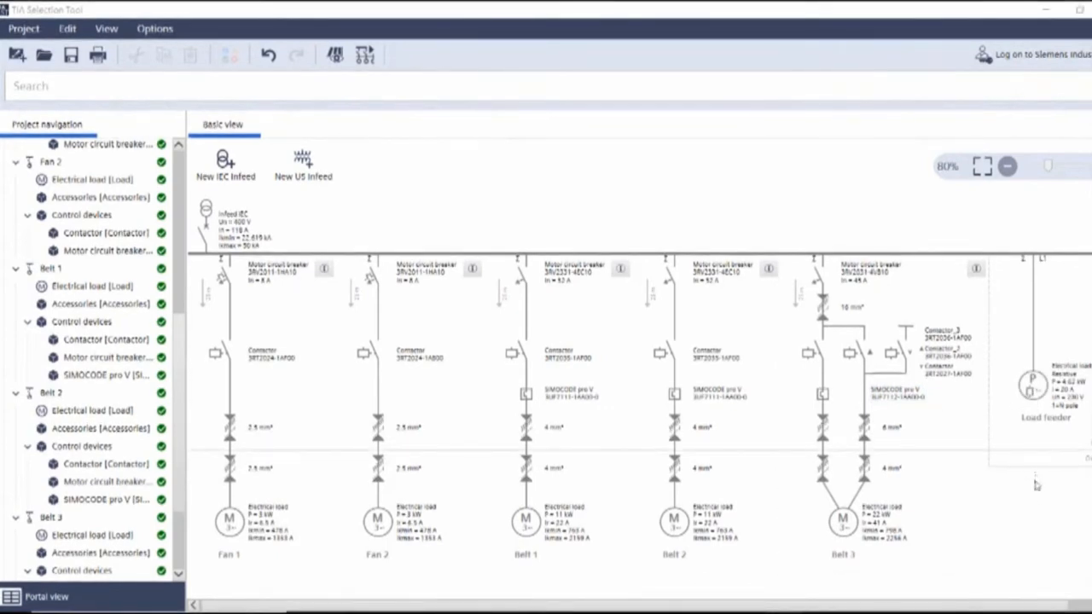
mouse_move(1036, 508)
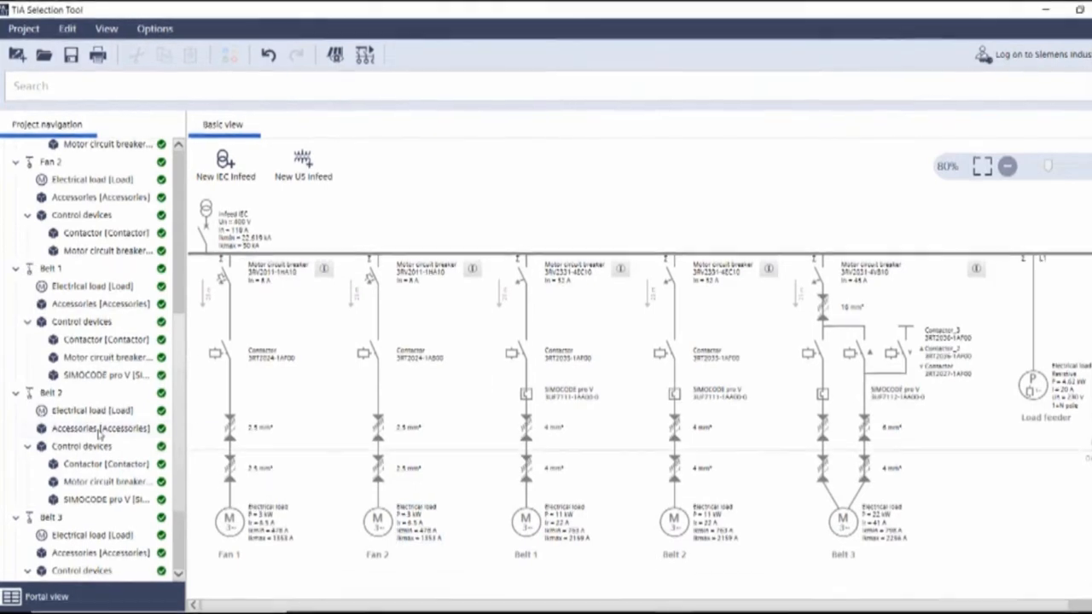
View Belt 2's accessories, then Belt 3's wiring kit joining its three contactors
left_click(101, 428)
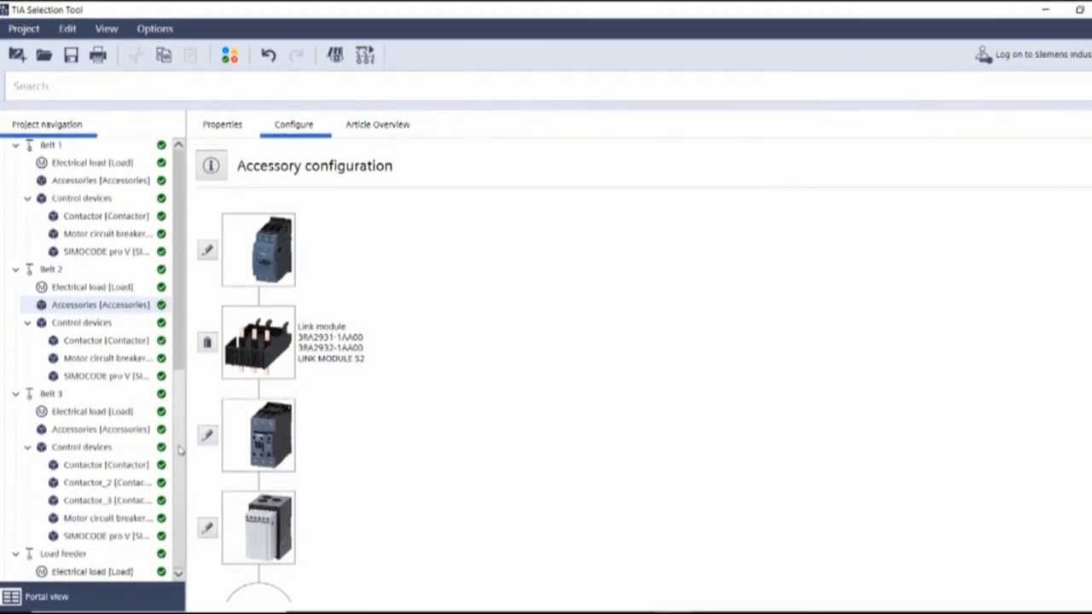
mouse_move(118, 437)
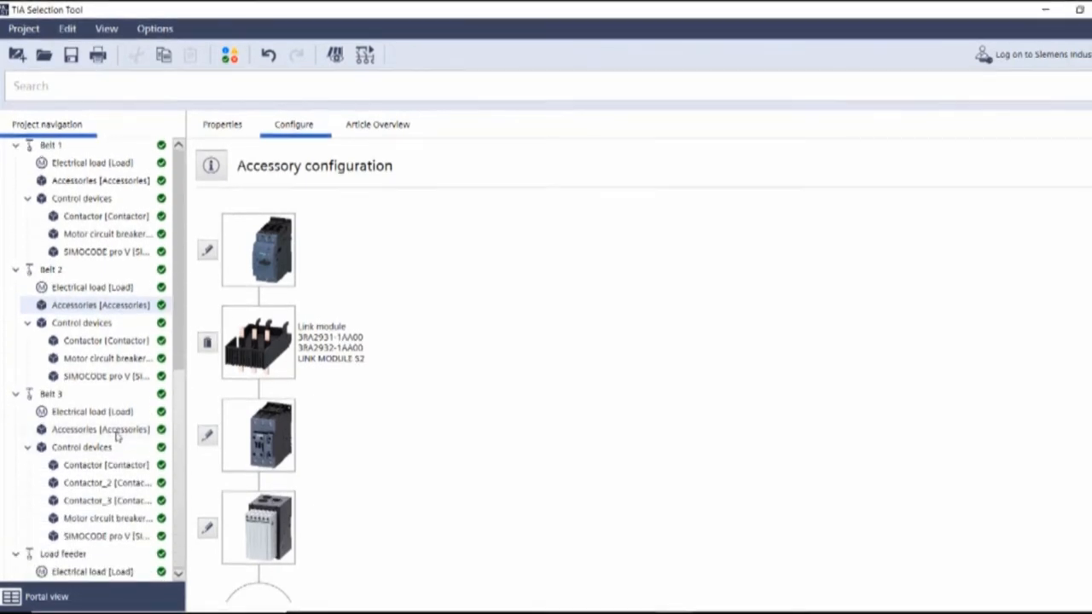
left_click(100, 429)
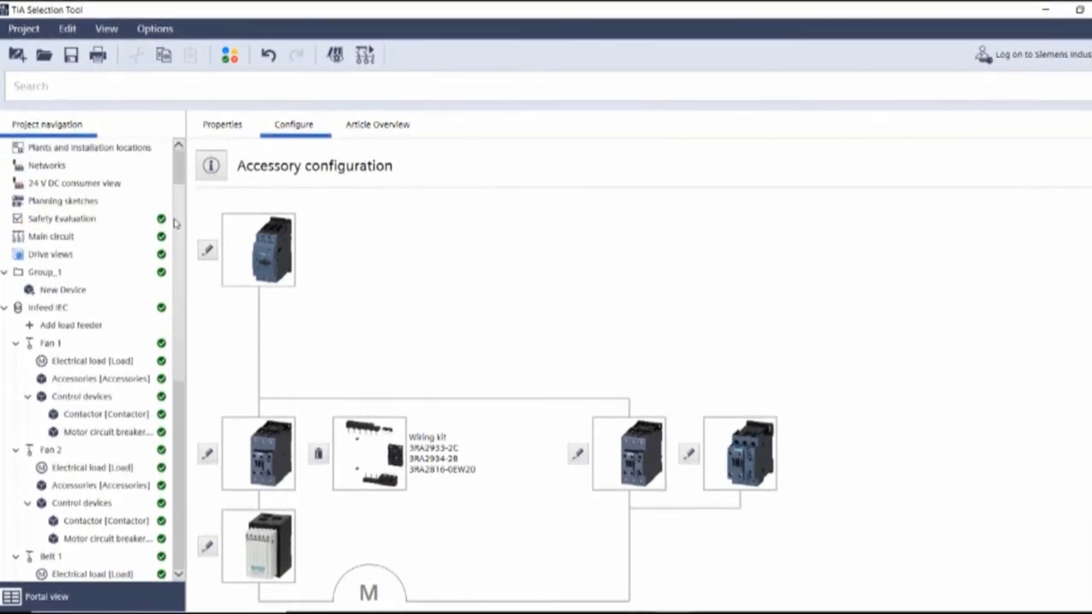
Return to the main circuit diagram with five motor feeders, load feeder and infeed
left_click(52, 270)
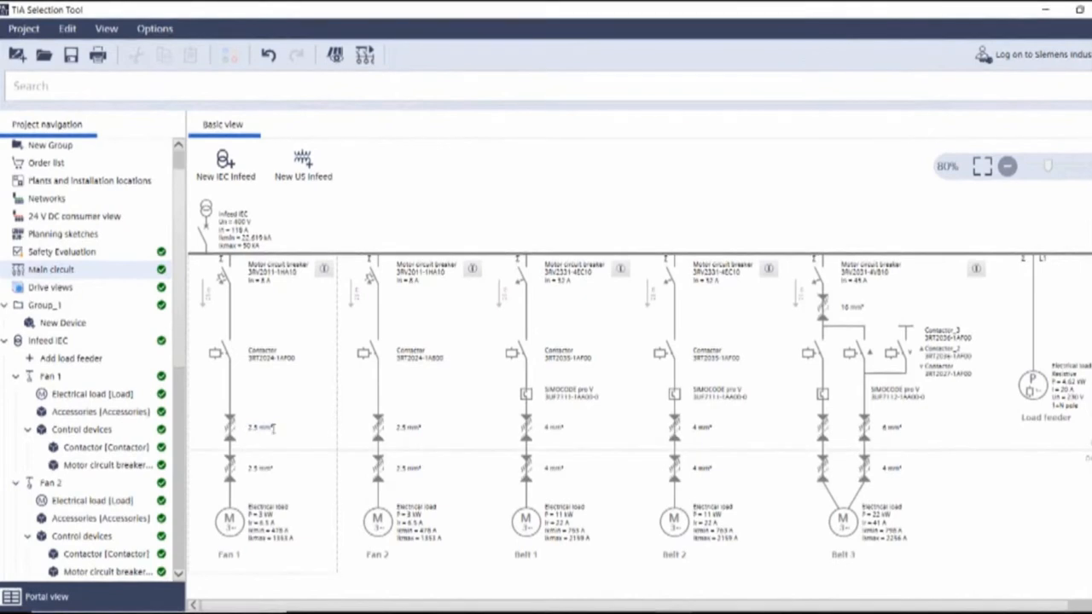
mouse_move(327, 483)
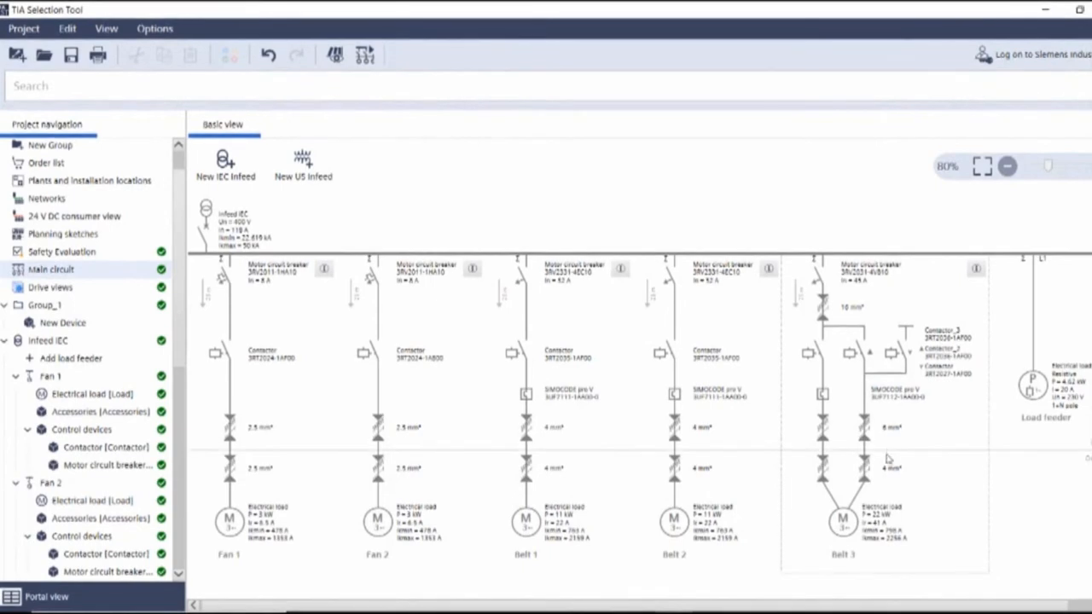
mouse_move(363, 207)
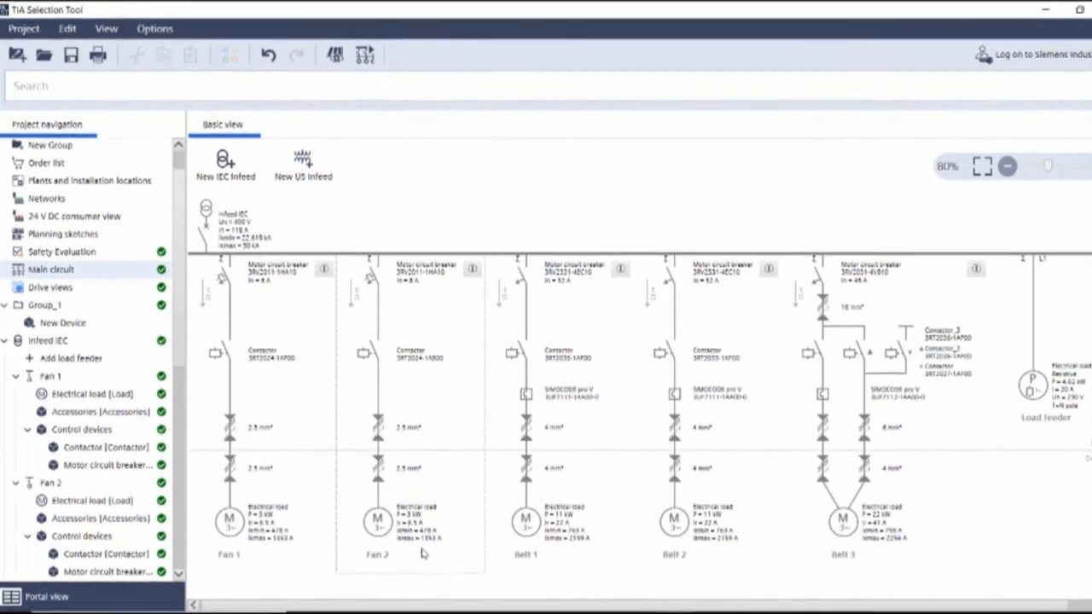
left_click(244, 230)
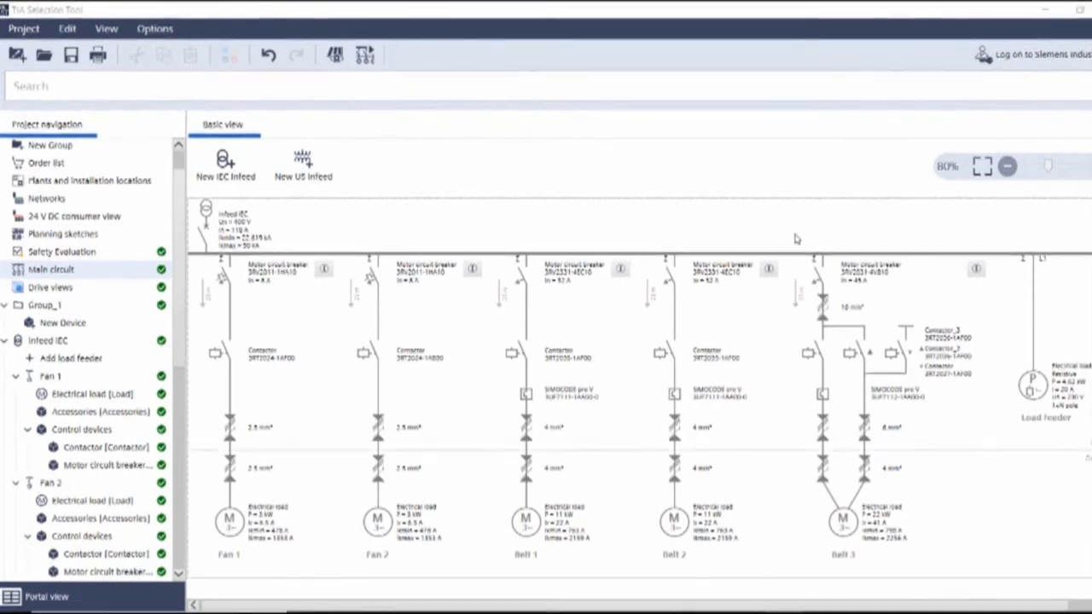
mouse_move(438, 212)
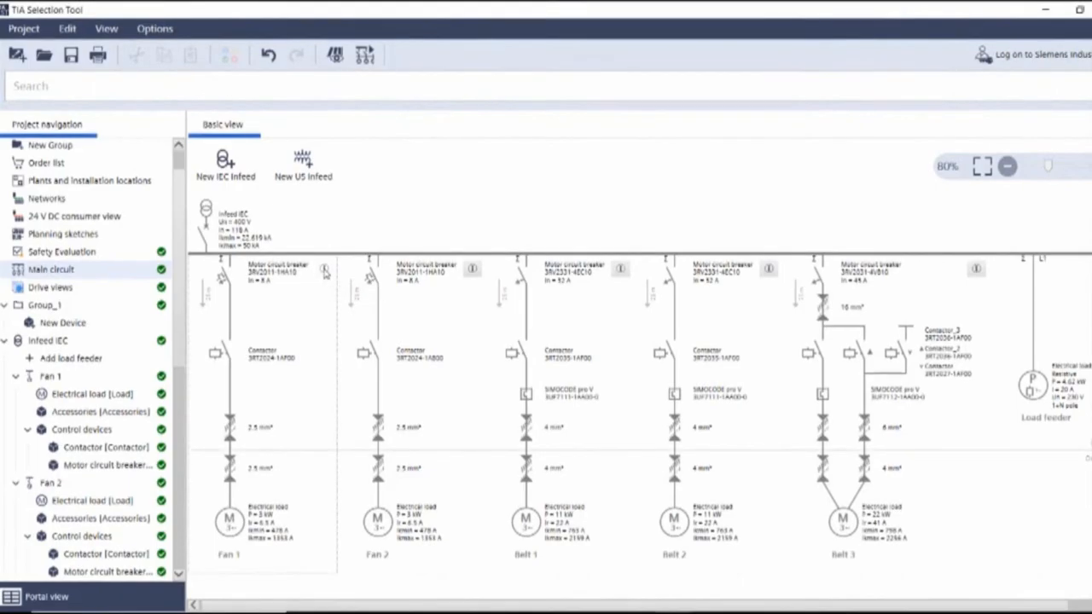
Review Fan 1's motor circuit breaker short-circuit calculation details, then close the Information dialog
left_click(325, 271)
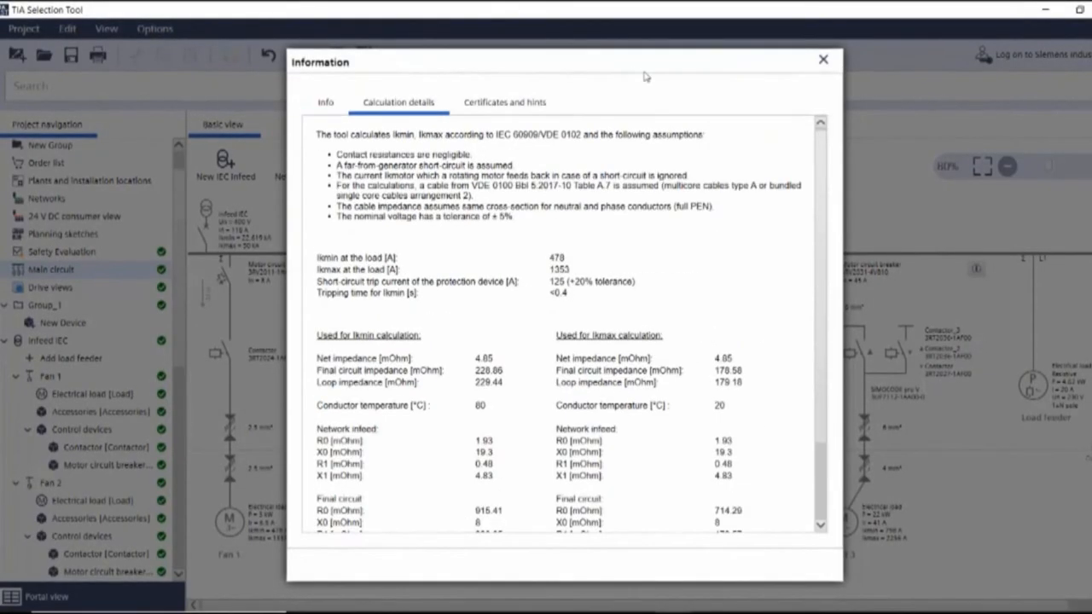
mouse_move(823, 59)
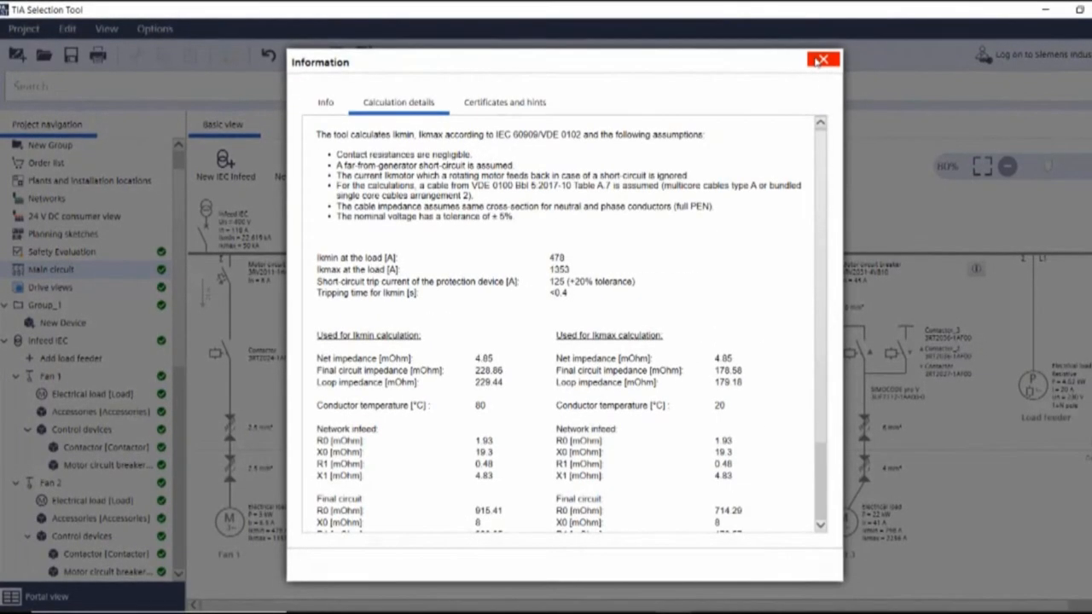
left_click(821, 59)
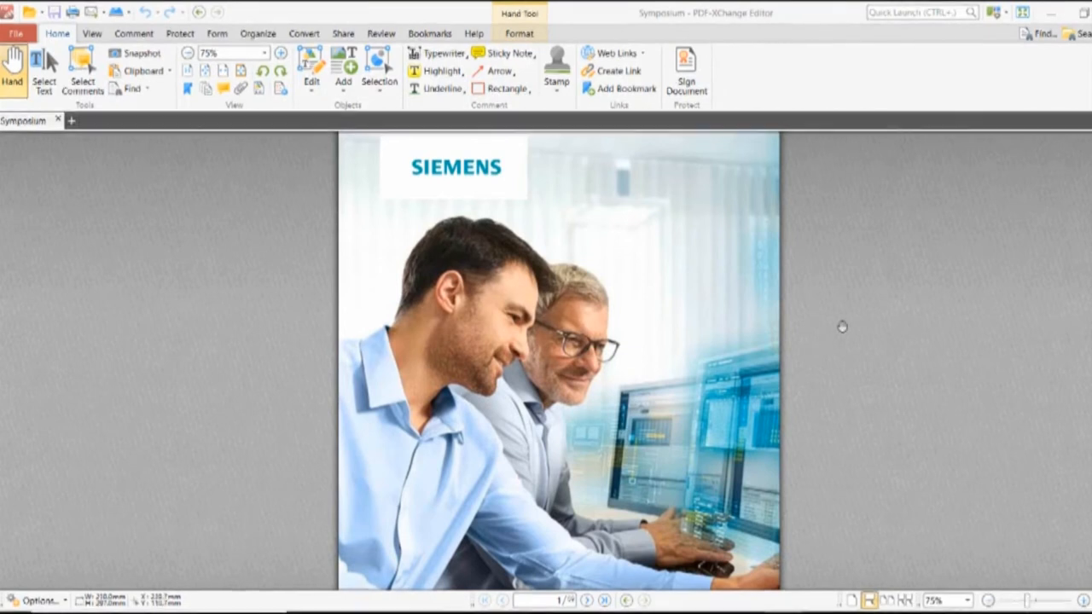
Scroll through the Symposium PDF's cover page in PDF-XChange Editor
scroll("down", 3)
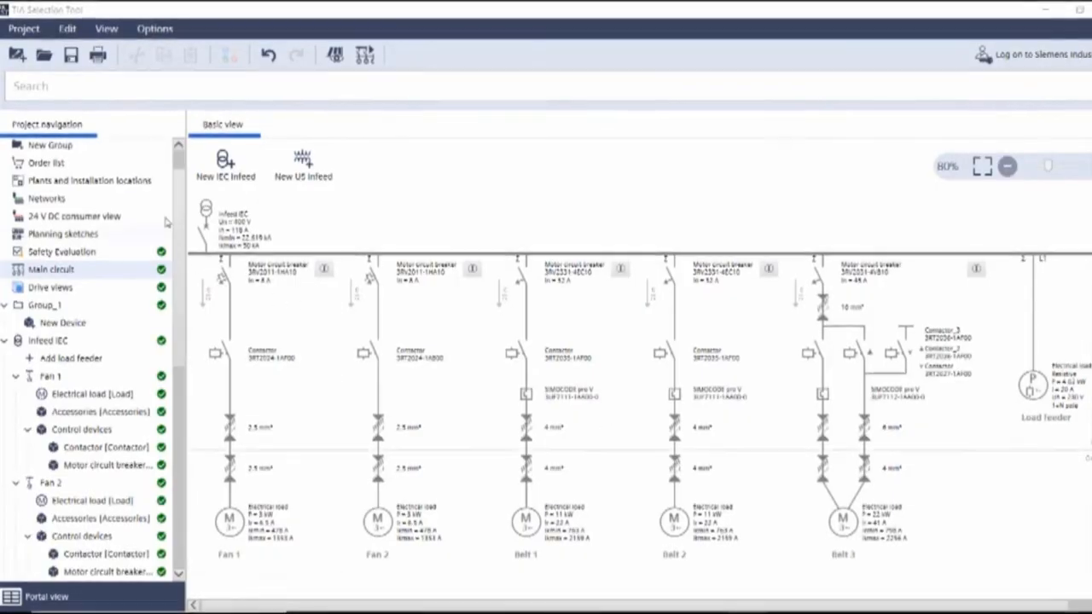
left_click(23, 28)
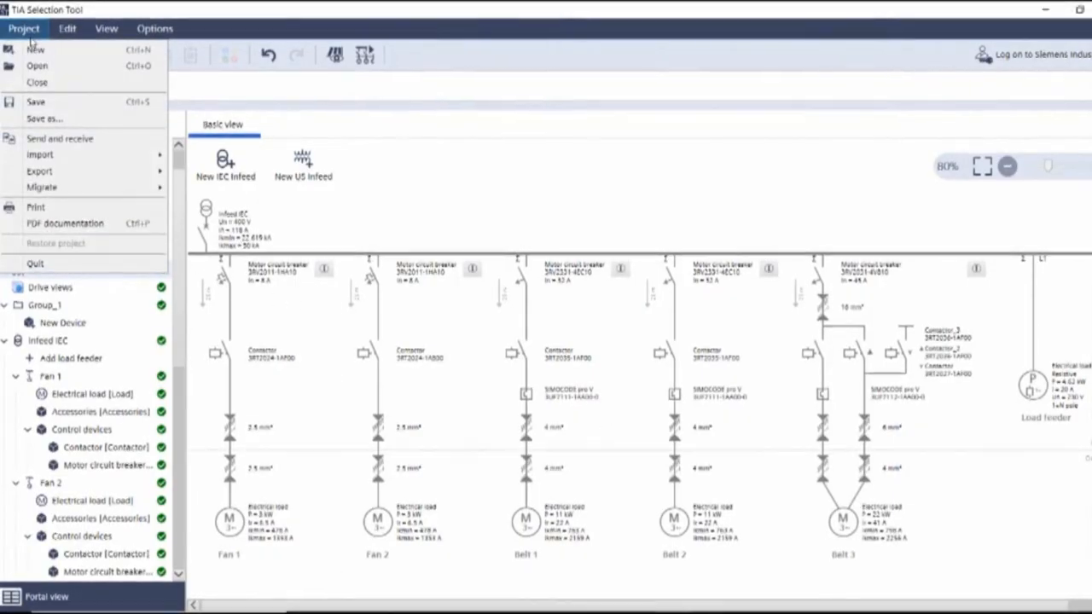
left_click(39, 172)
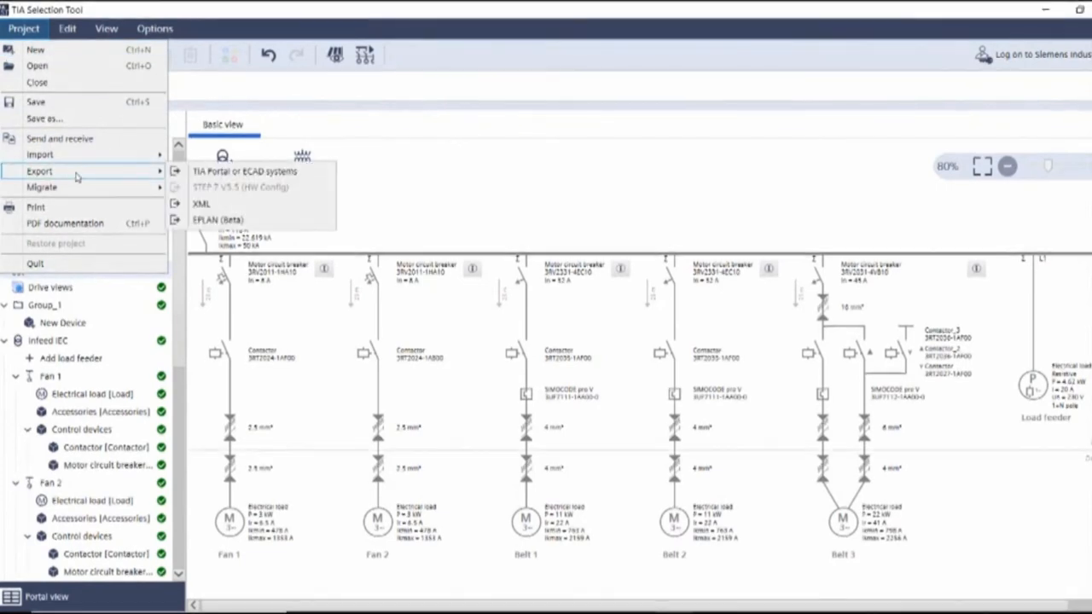
mouse_move(282, 172)
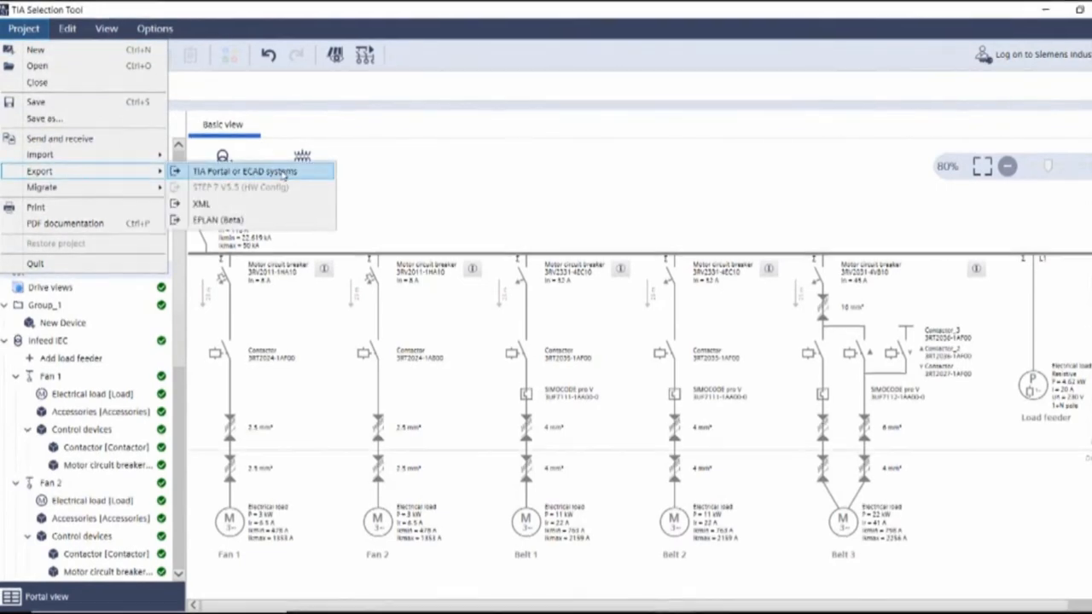
mouse_move(218, 220)
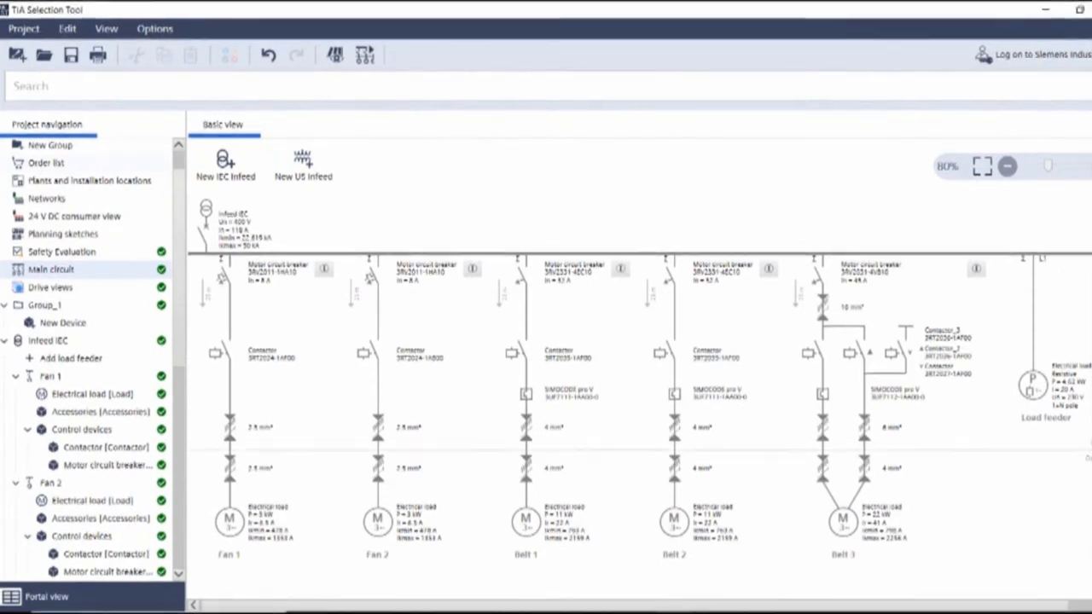
From the order list's Export information options, export the products as CAx data
left_click(46, 162)
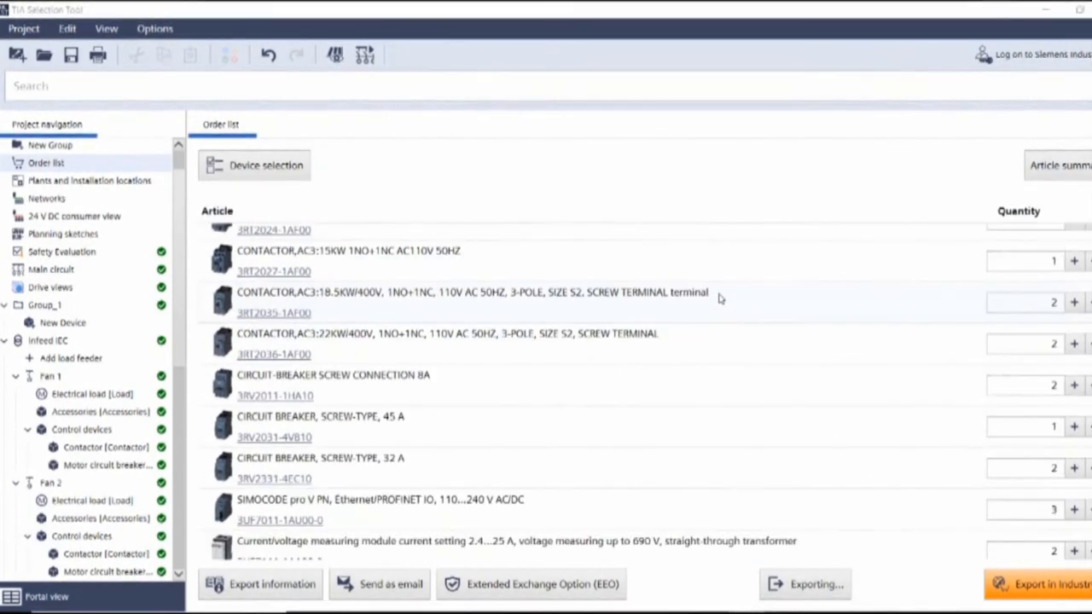
scroll("down", 3)
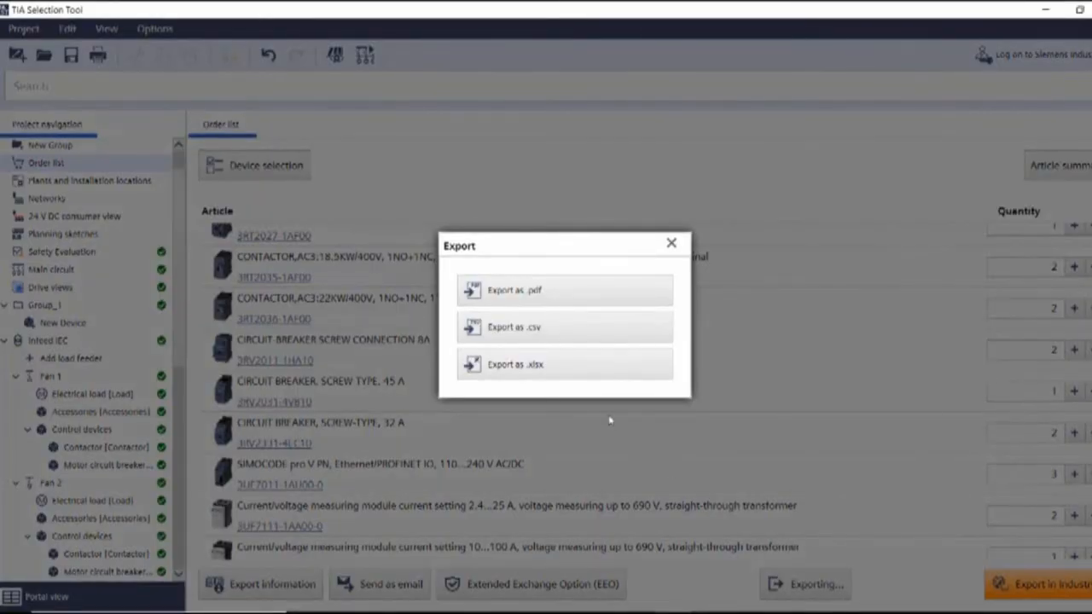
mouse_move(579, 371)
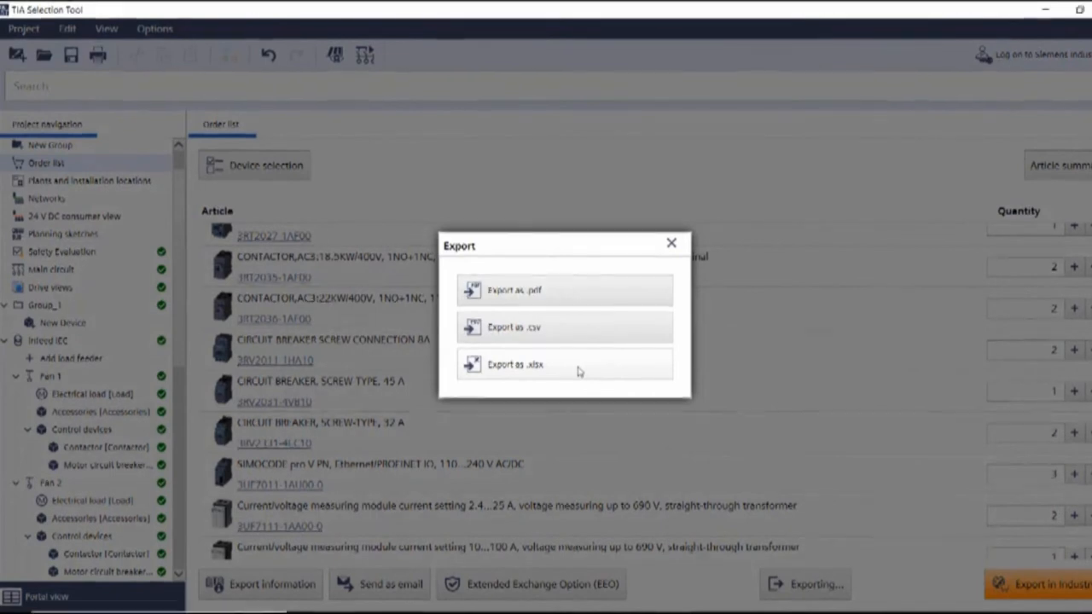
mouse_move(600, 352)
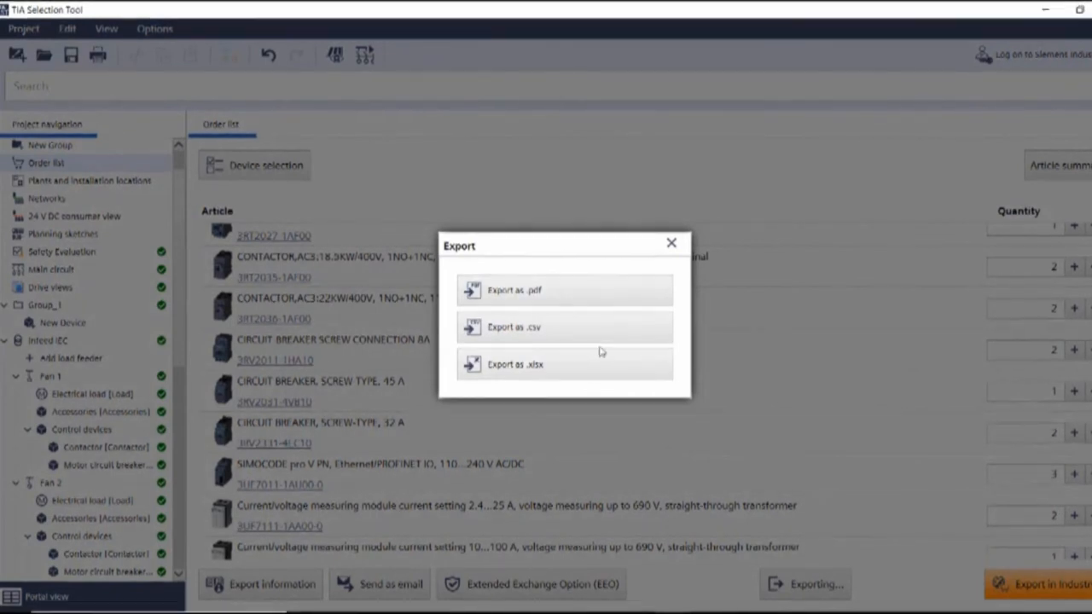
mouse_move(672, 244)
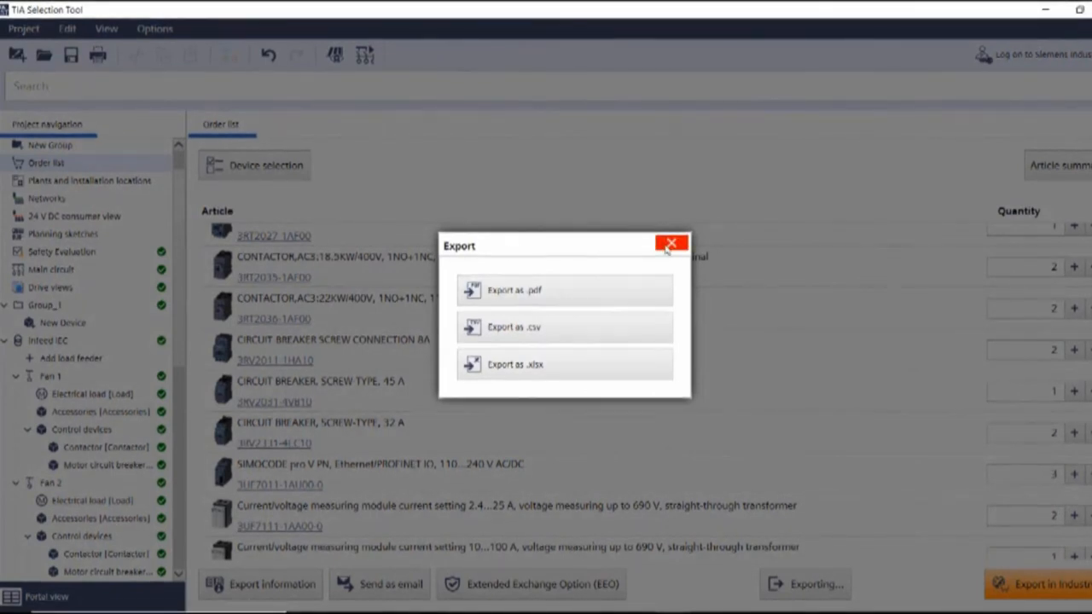
left_click(673, 243)
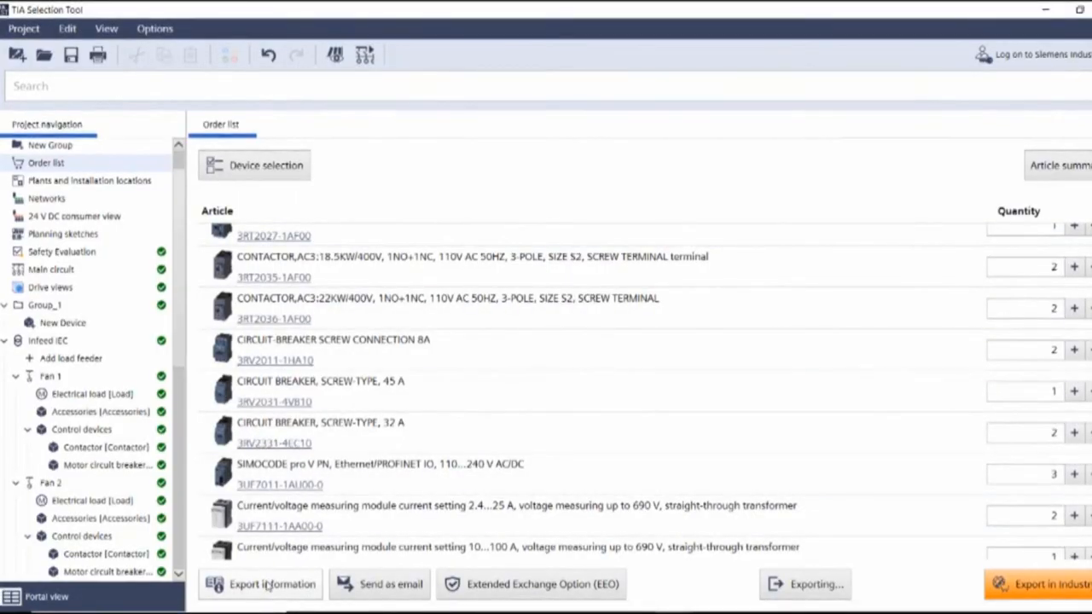
left_click(272, 584)
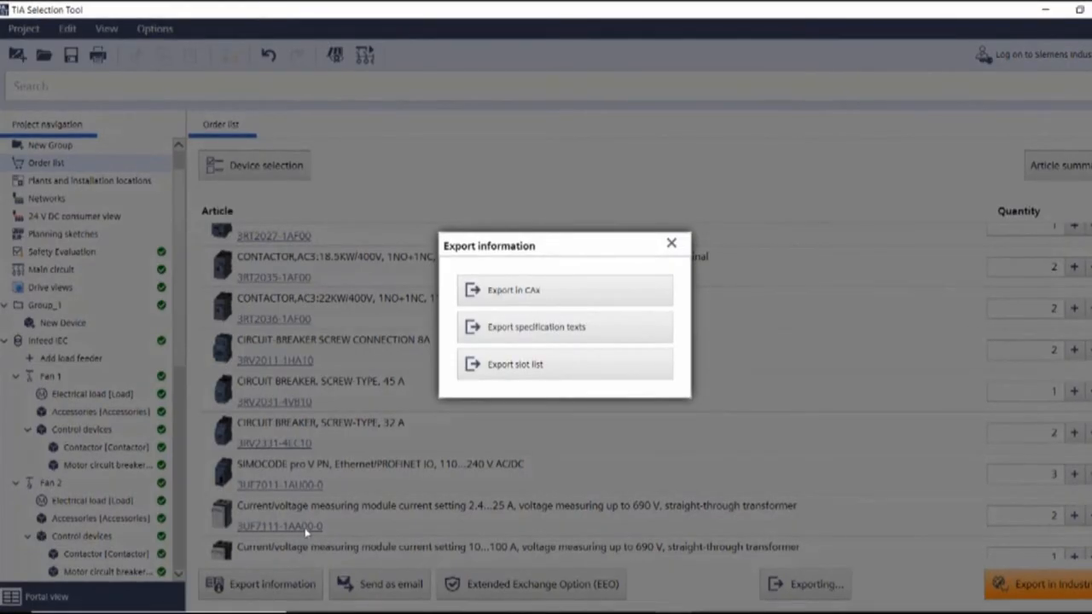
mouse_move(536, 293)
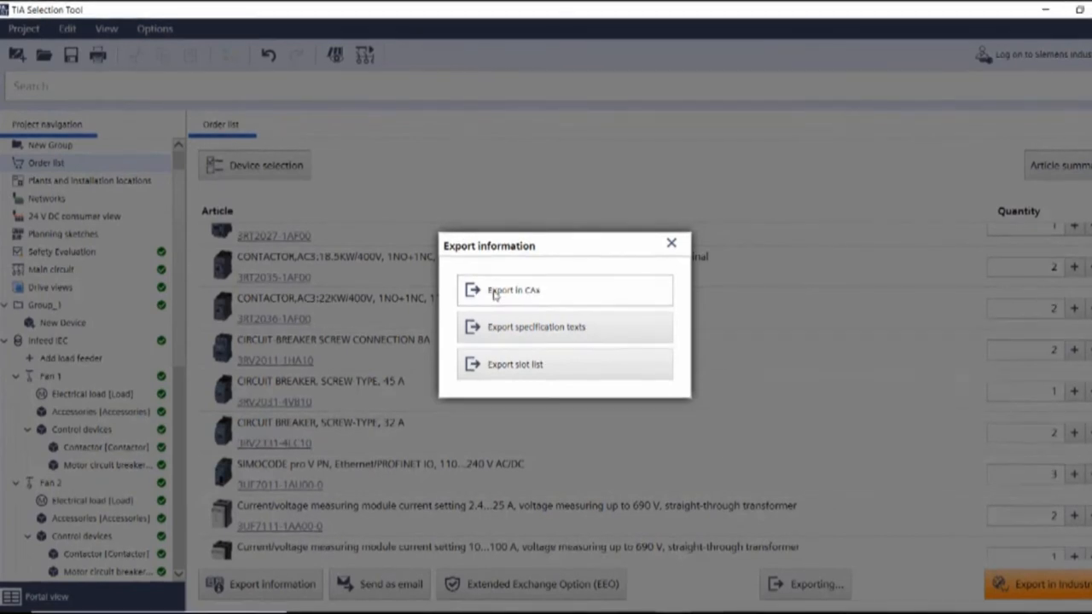
left_click(671, 243)
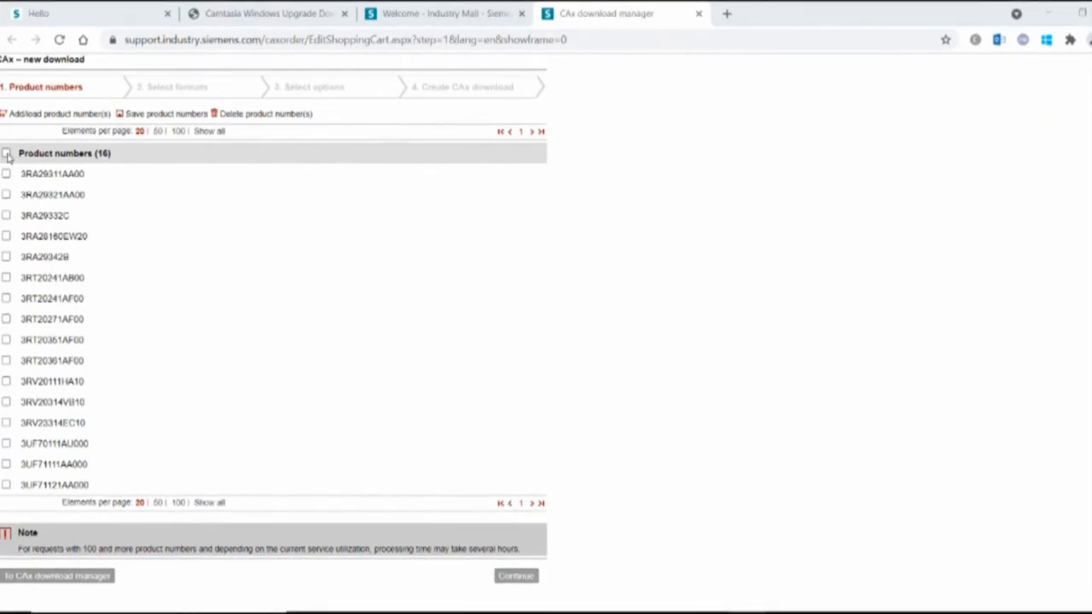
Select all 16 products with 3D models, English data sheets and manuals, reaching the final step
left_click(6, 153)
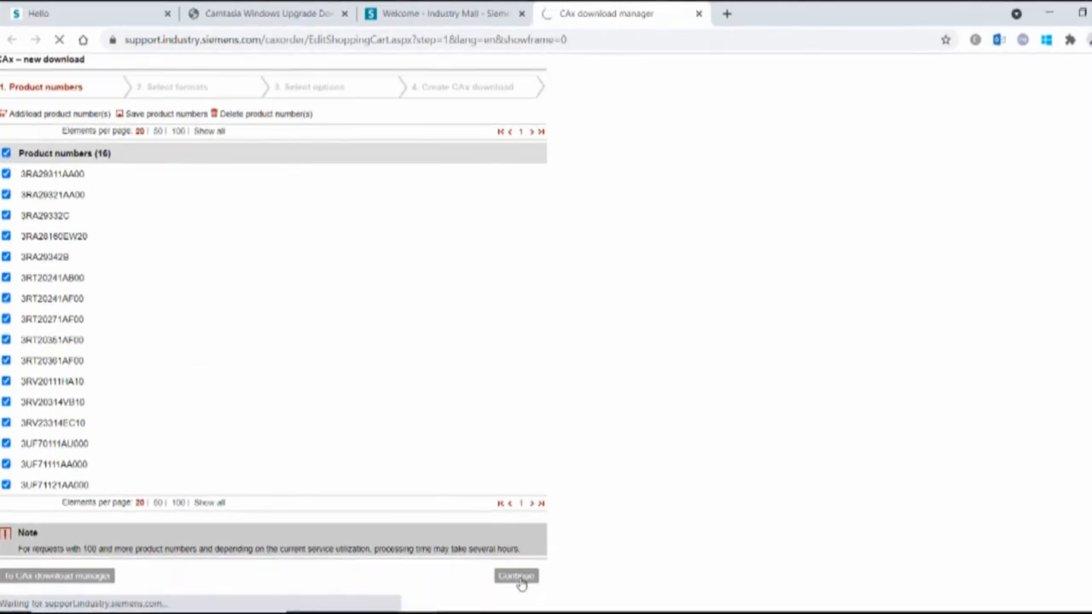
left_click(515, 576)
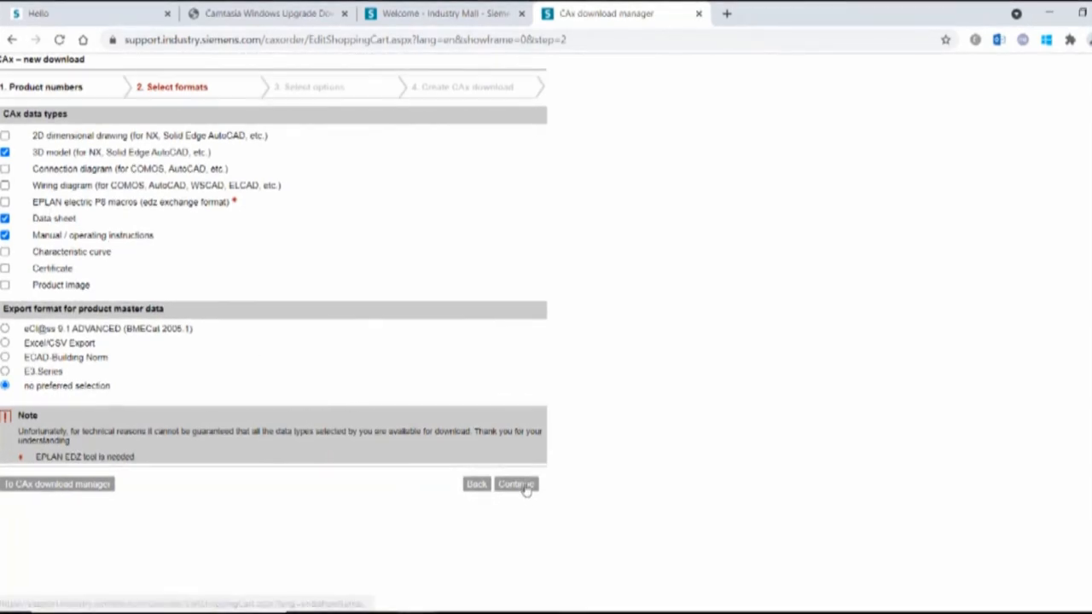
left_click(515, 484)
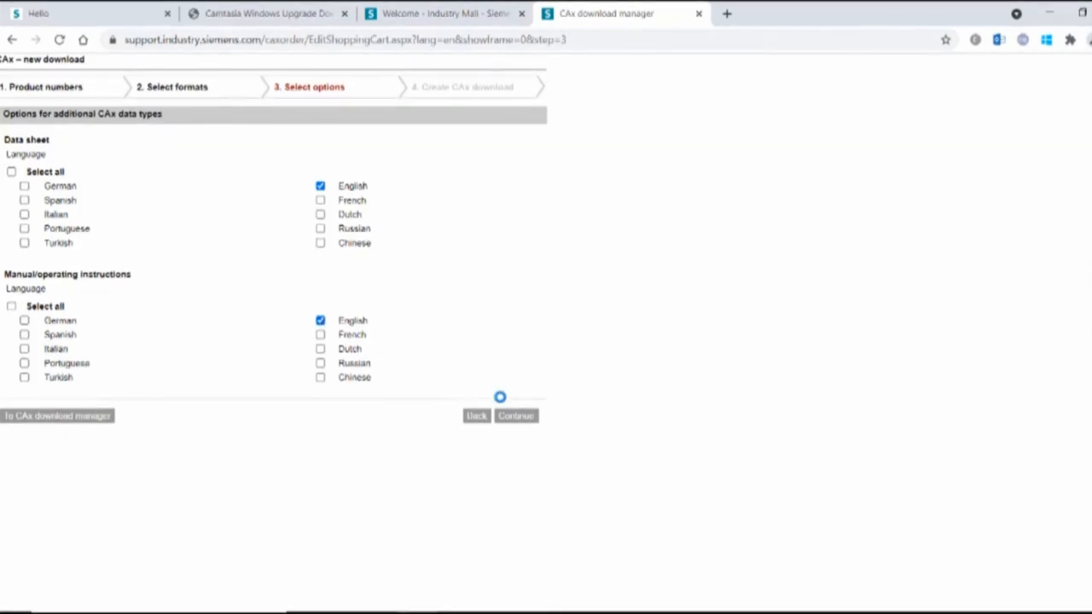
left_click(515, 415)
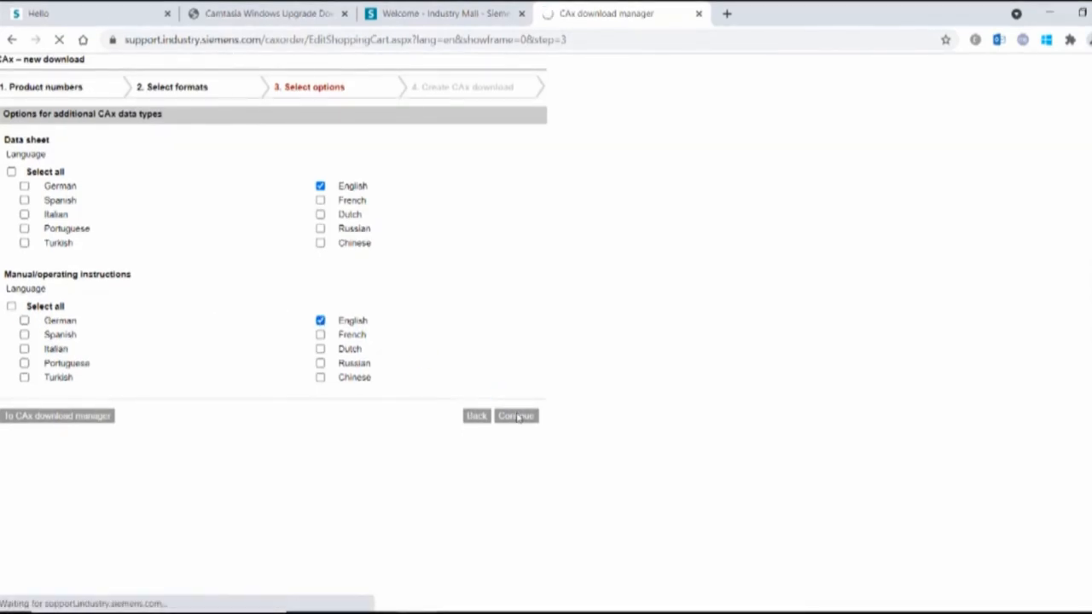
left_click(515, 415)
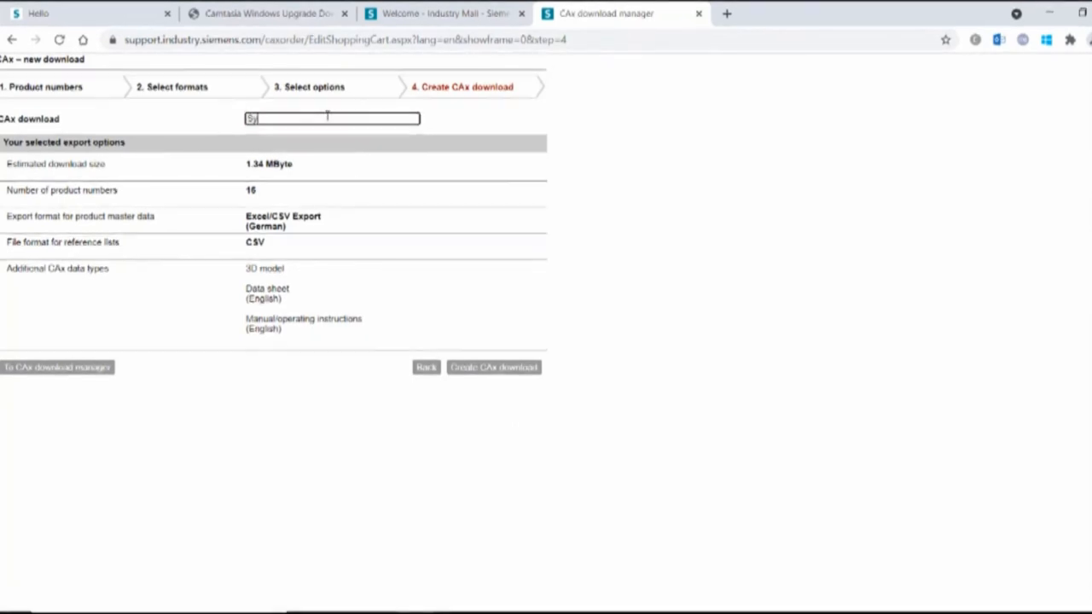
Name the CAx download 'Symposium' and create it, retrying once
type("Symposium")
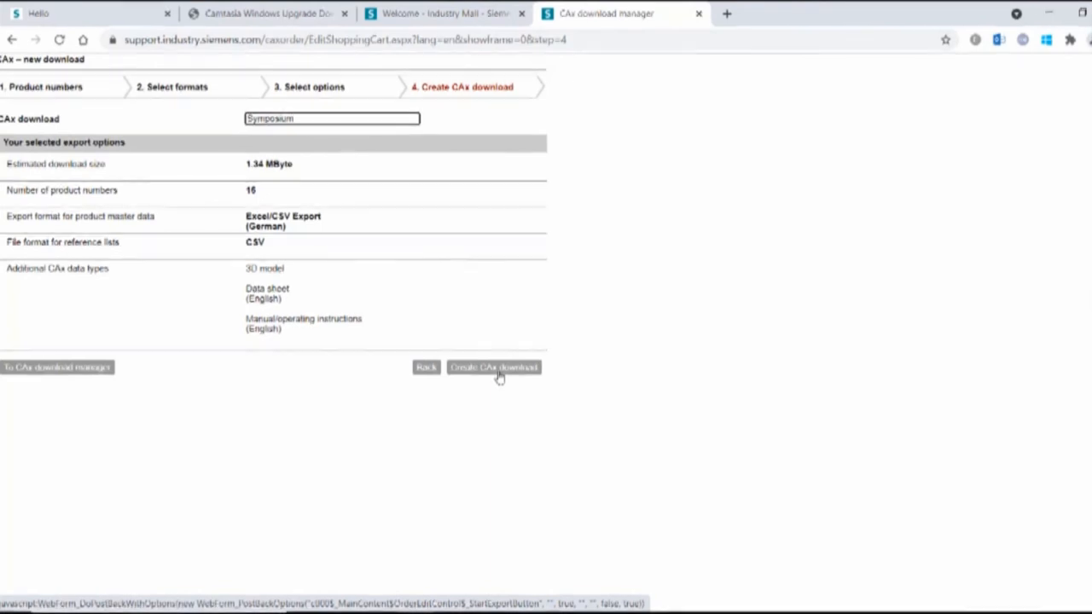
left_click(333, 119)
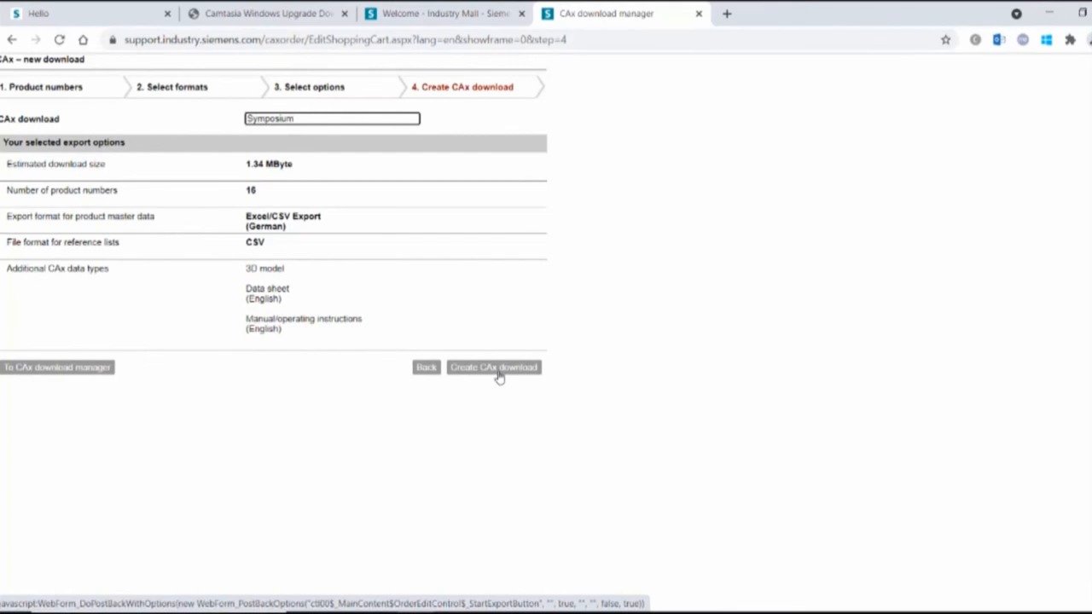
left_click(332, 119)
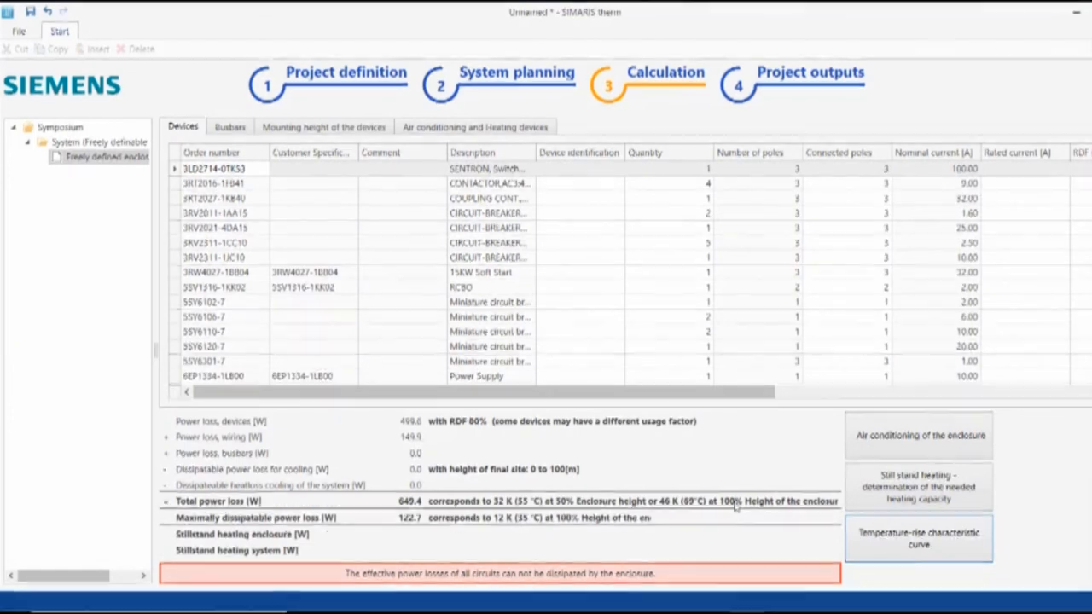
mouse_move(736, 376)
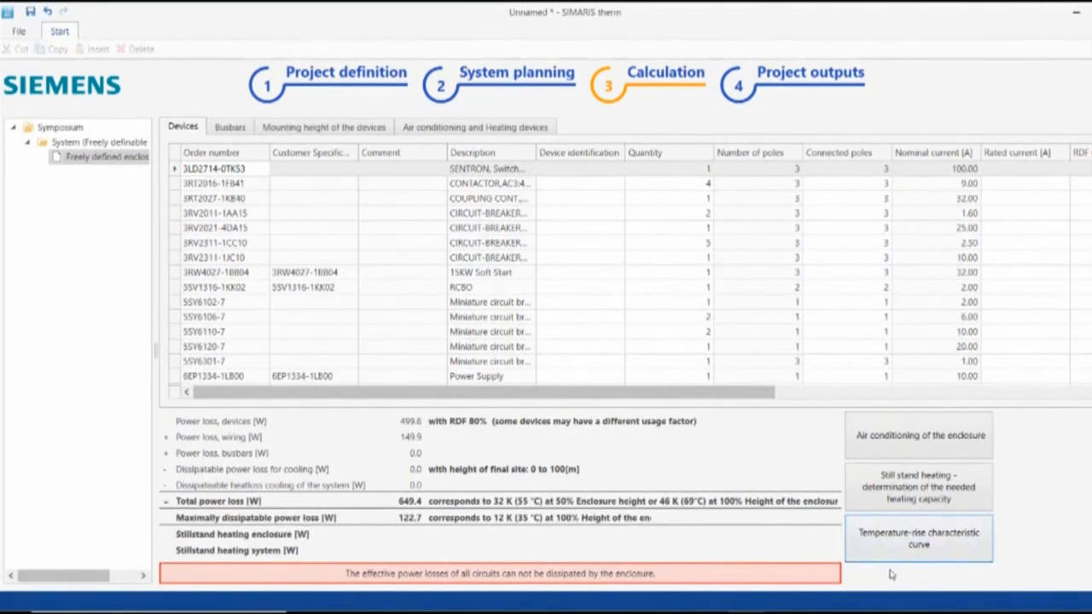
Show the temperature-rise curve for the enclosure at 649.4 W total loss
left_click(918, 538)
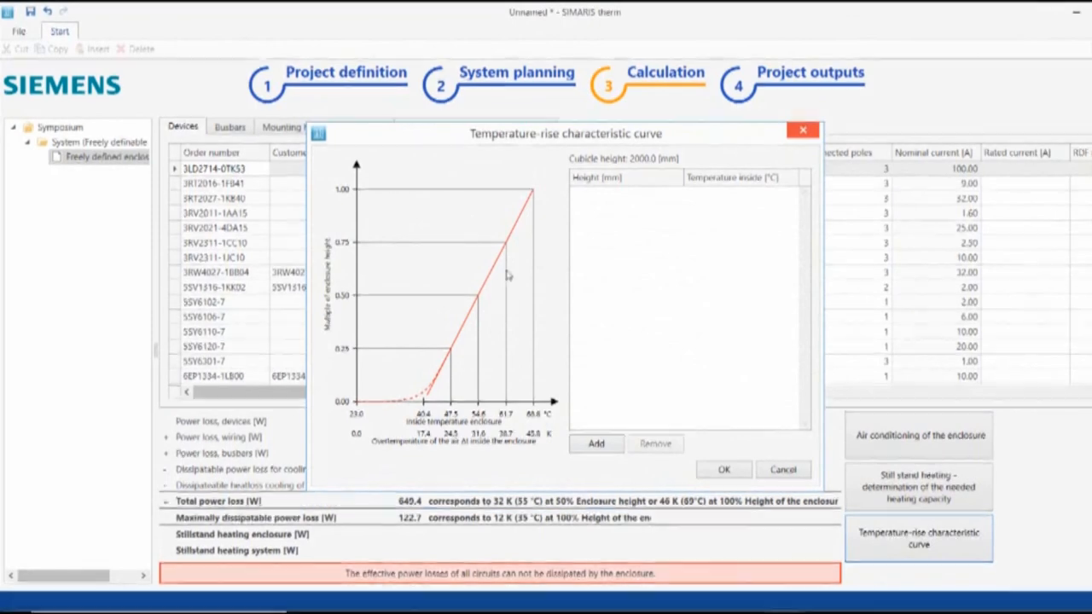
mouse_move(533, 365)
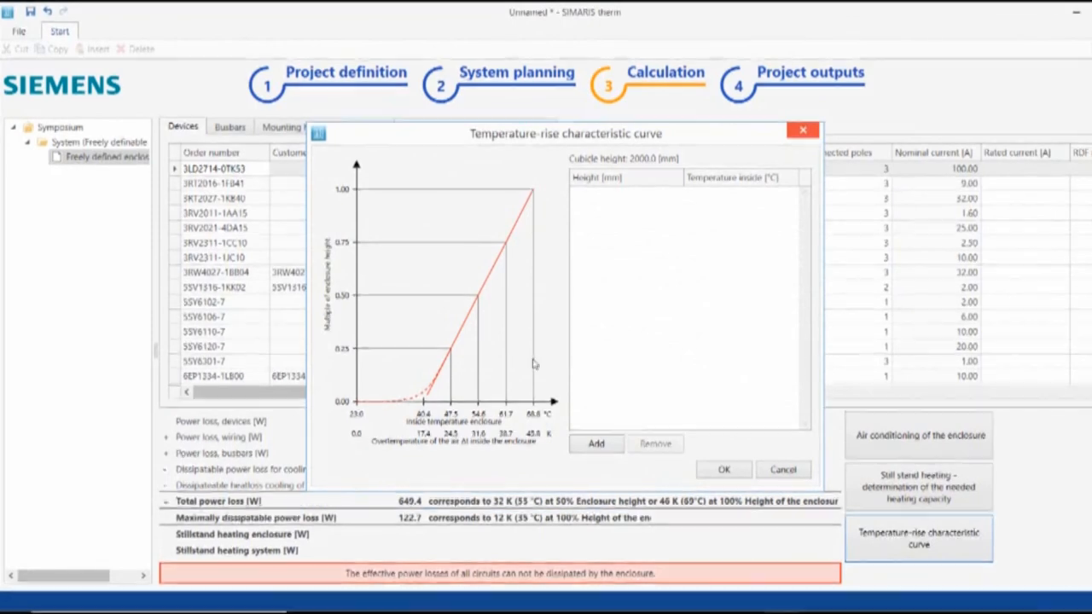
mouse_move(431, 166)
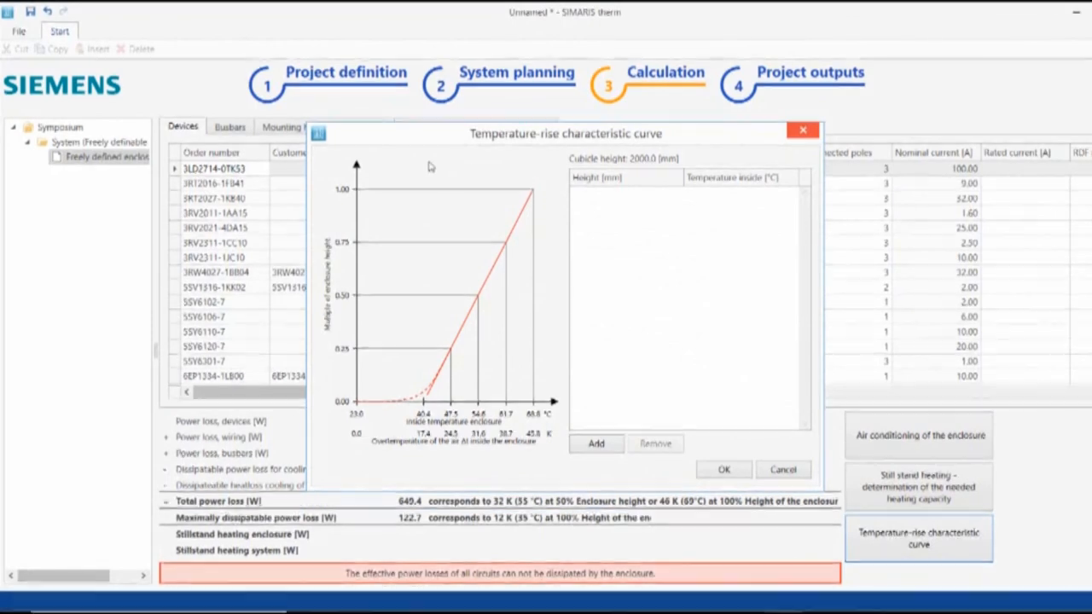
mouse_move(329, 200)
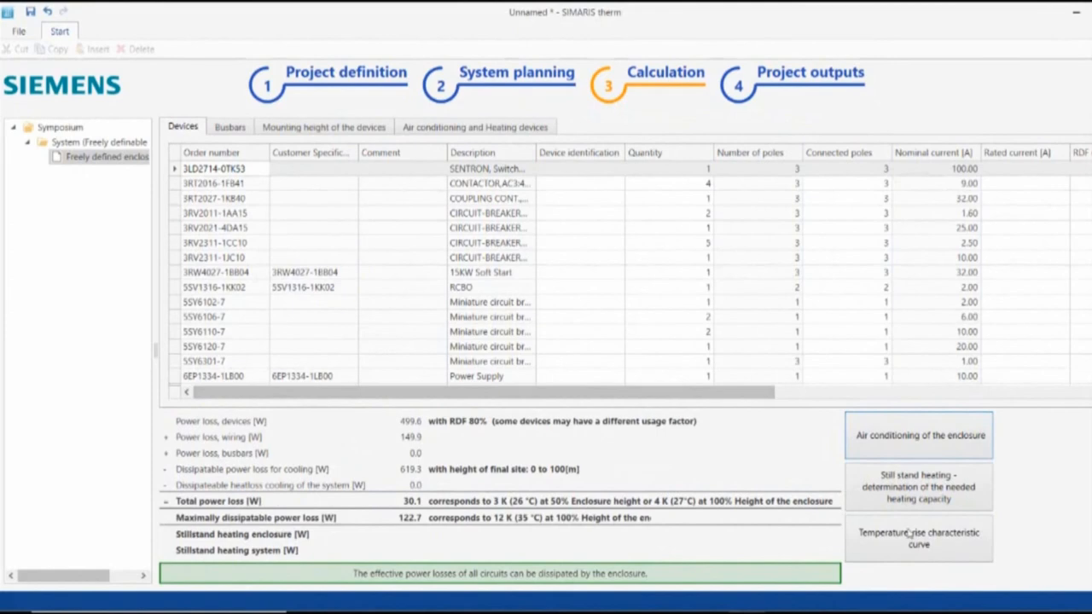
Reopen the temperature-rise curve to confirm the 619.3 W fan cooling lowers the peak to 26.9 °C
left_click(918, 539)
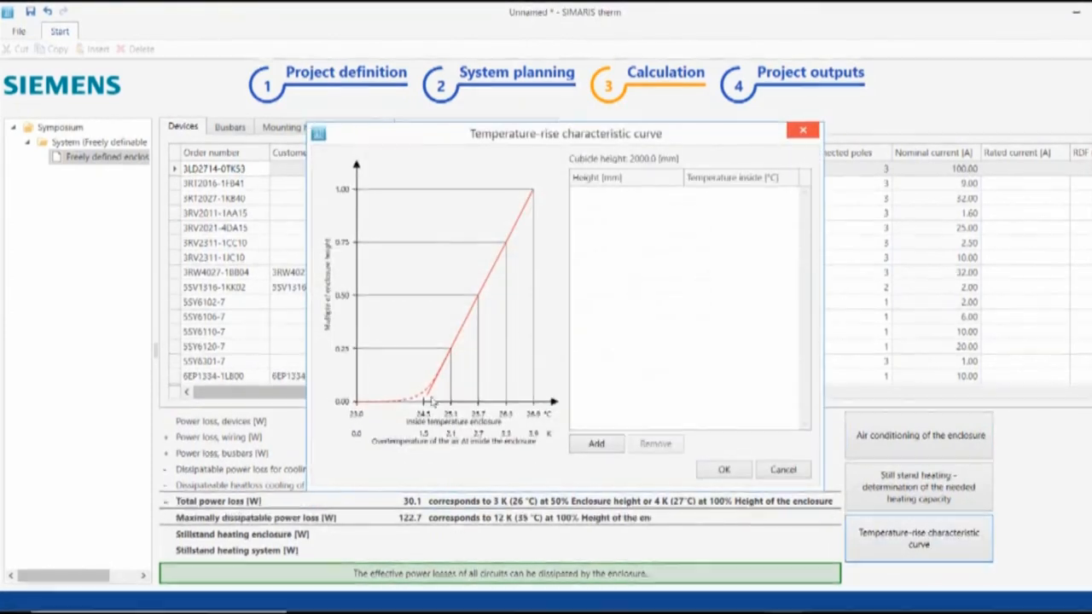
mouse_move(535, 193)
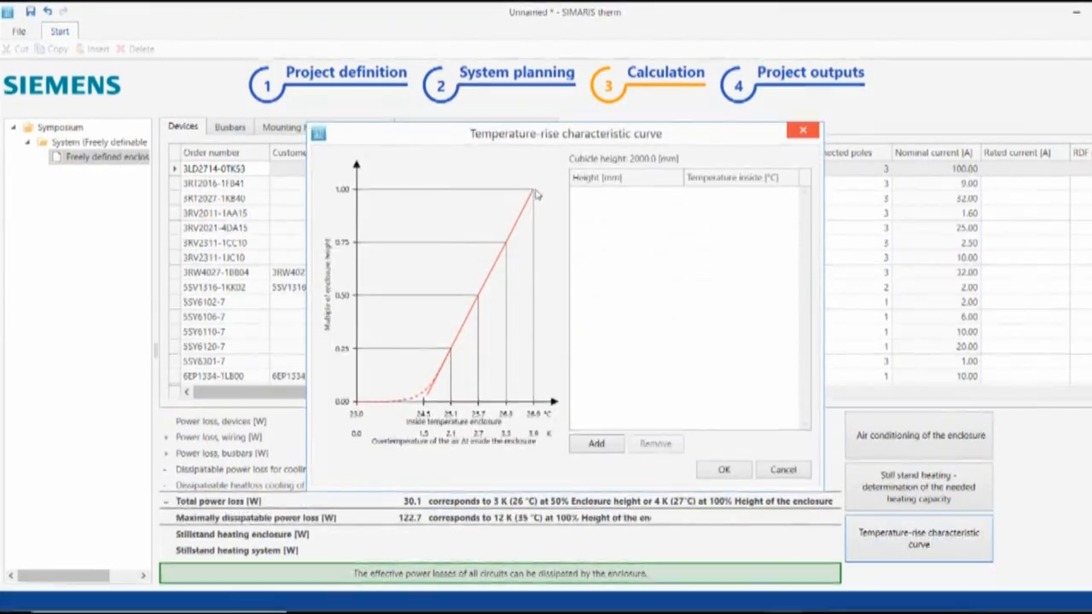
mouse_move(536, 394)
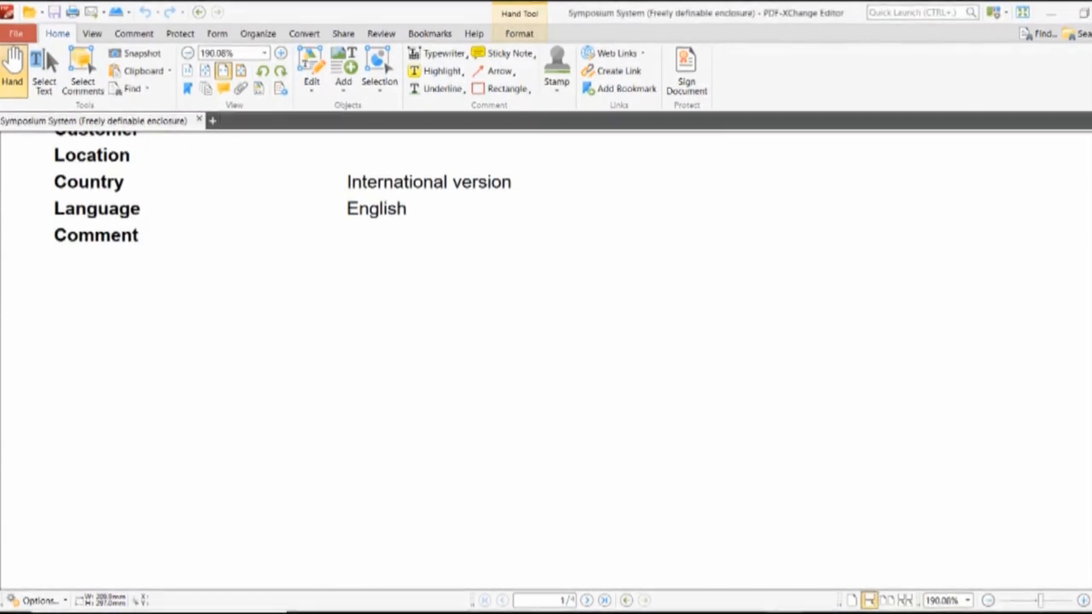
Page through the Symposium report down to page 4's temperature-rise curve
scroll("down", 3)
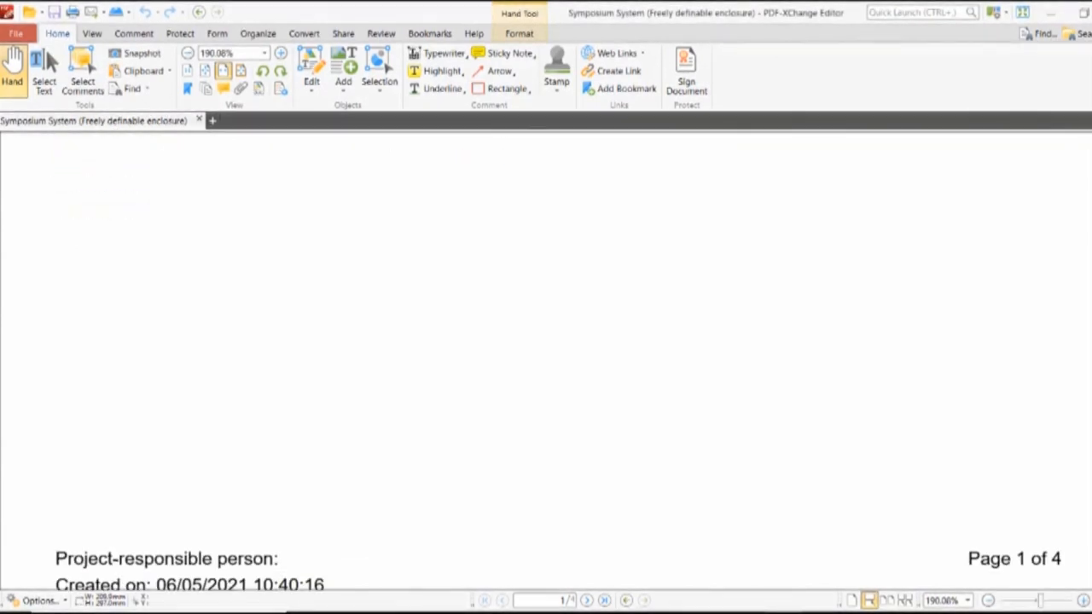
scroll("down", 3)
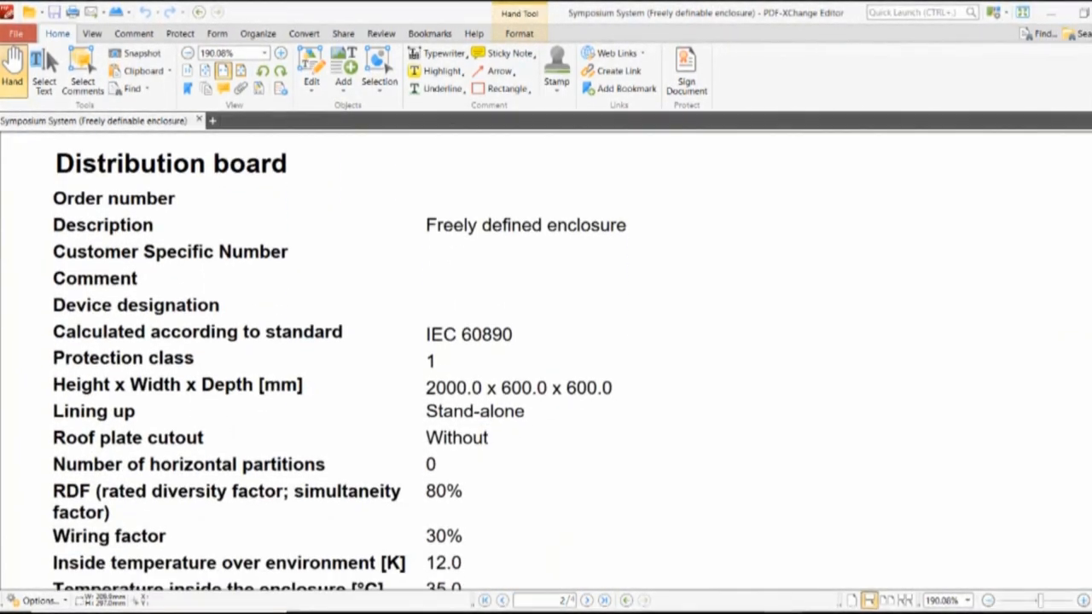
scroll("down", 3)
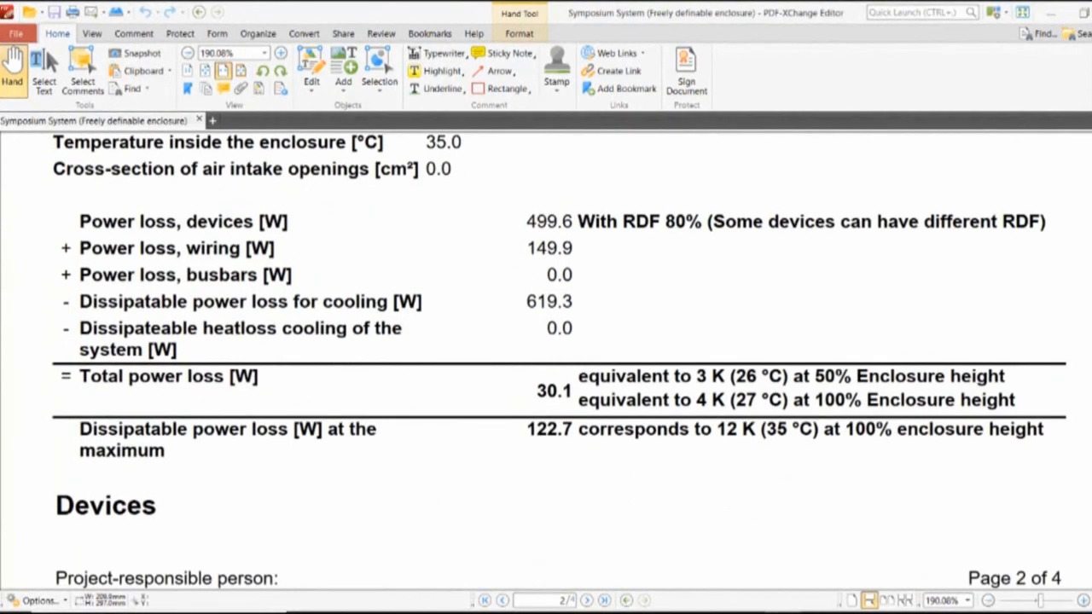
scroll("down", 3)
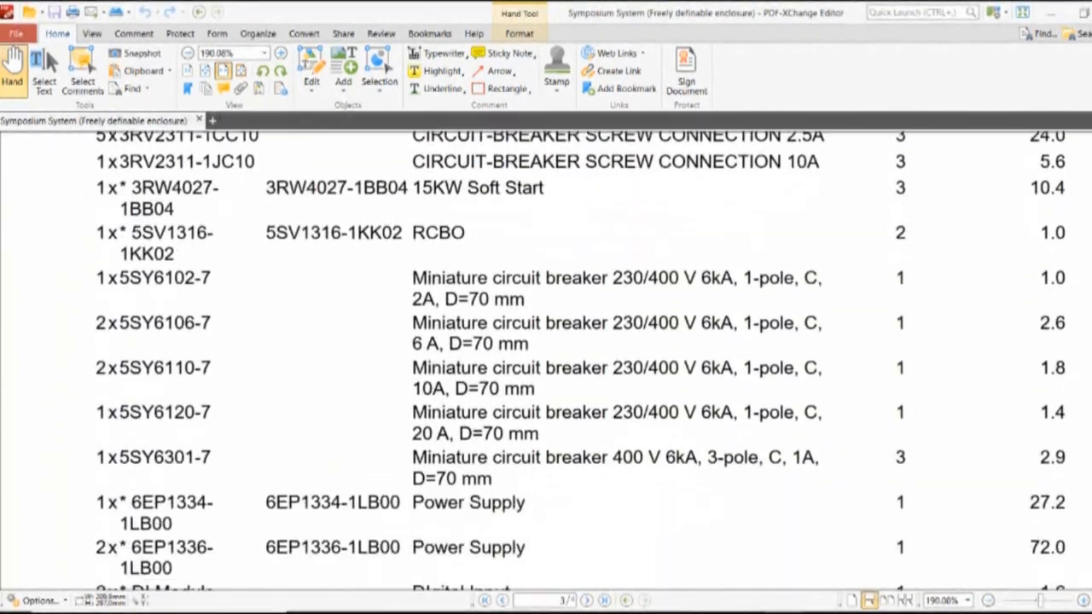
scroll("down", 3)
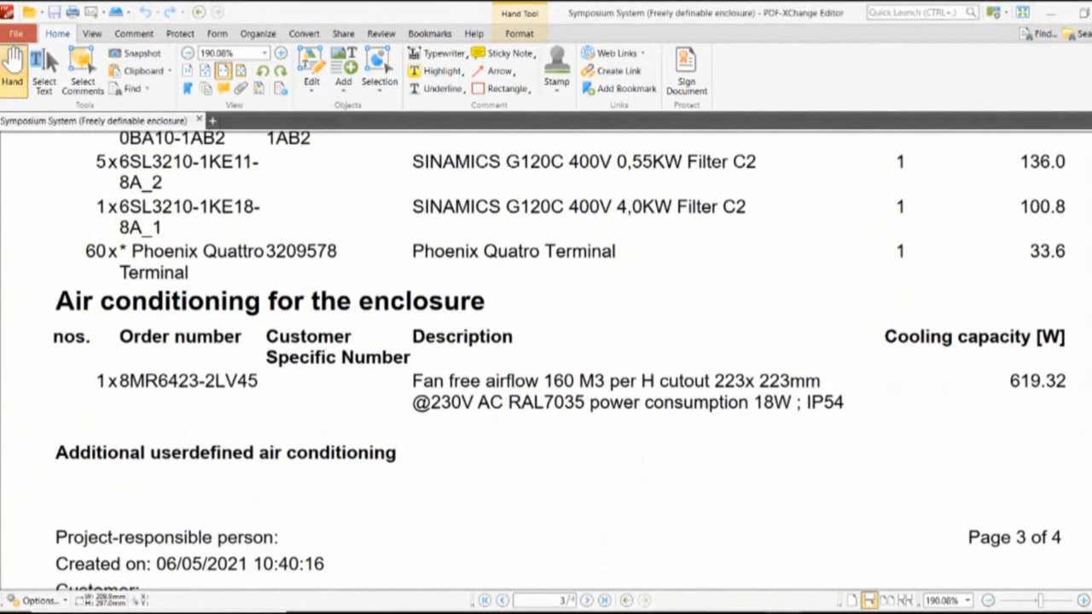
scroll("down", 3)
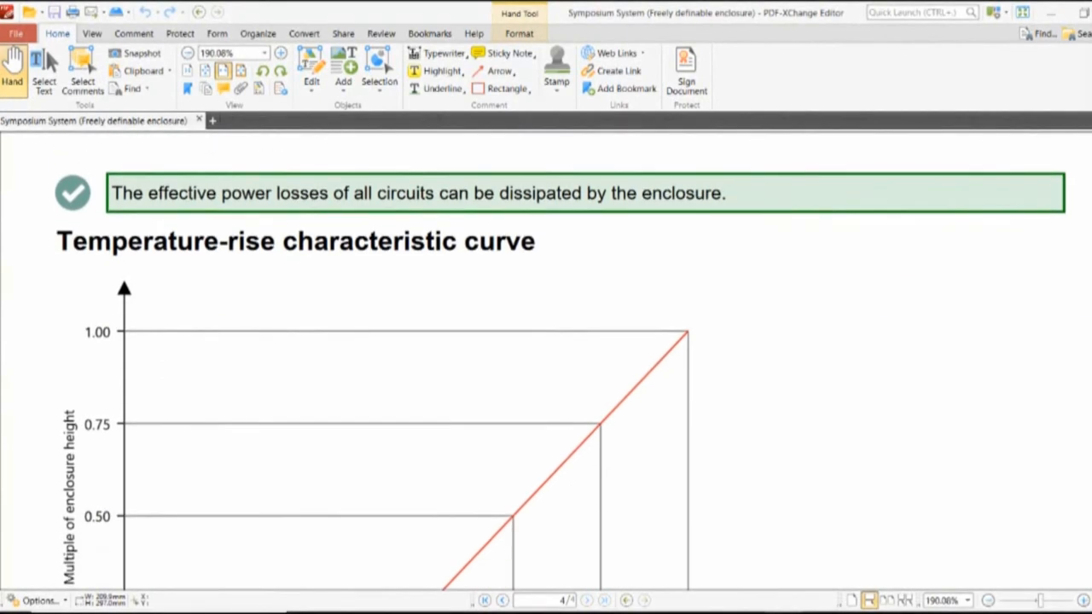
scroll("down", 3)
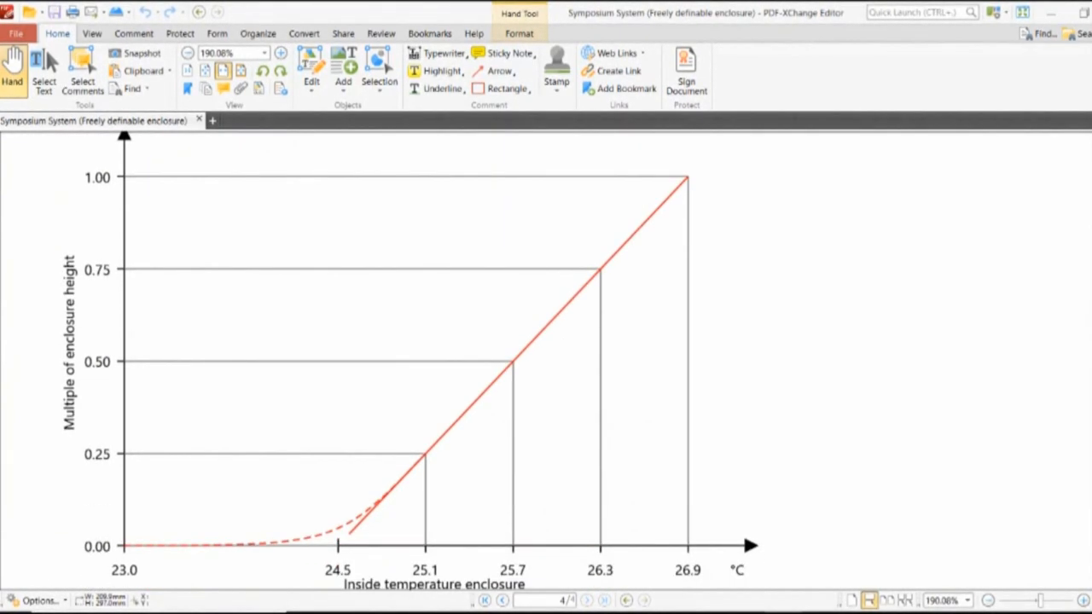
mouse_move(979, 389)
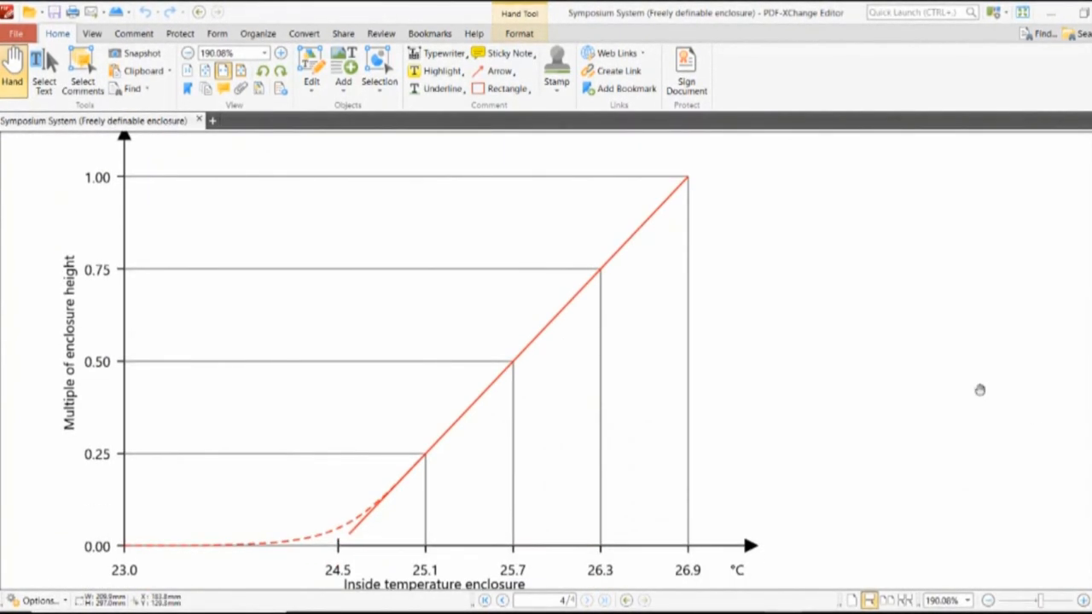